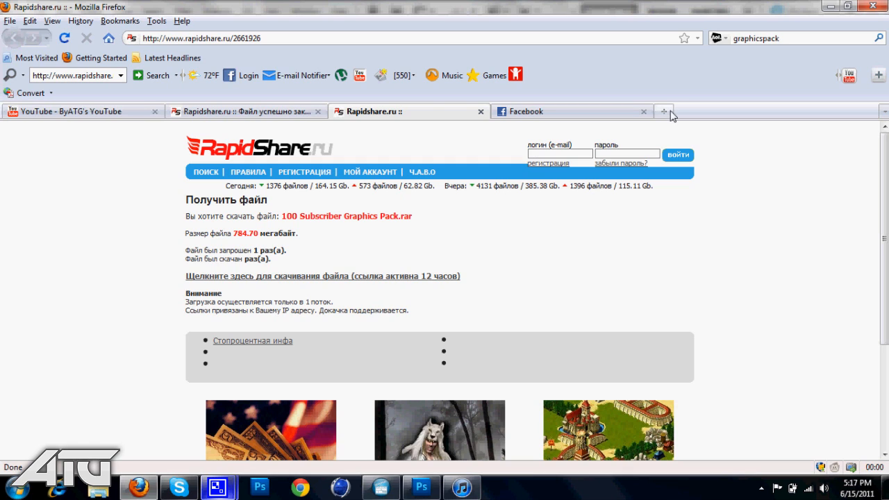
pyautogui.moveTo(291, 116)
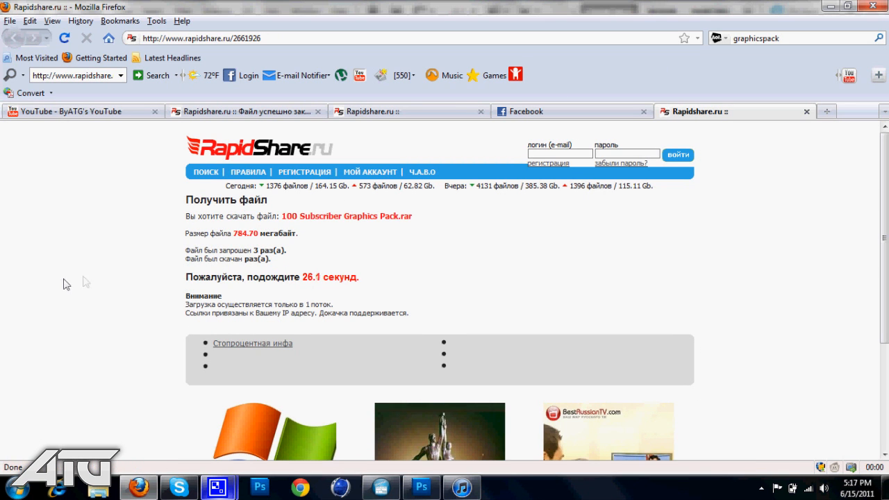
pyautogui.moveTo(283, 282)
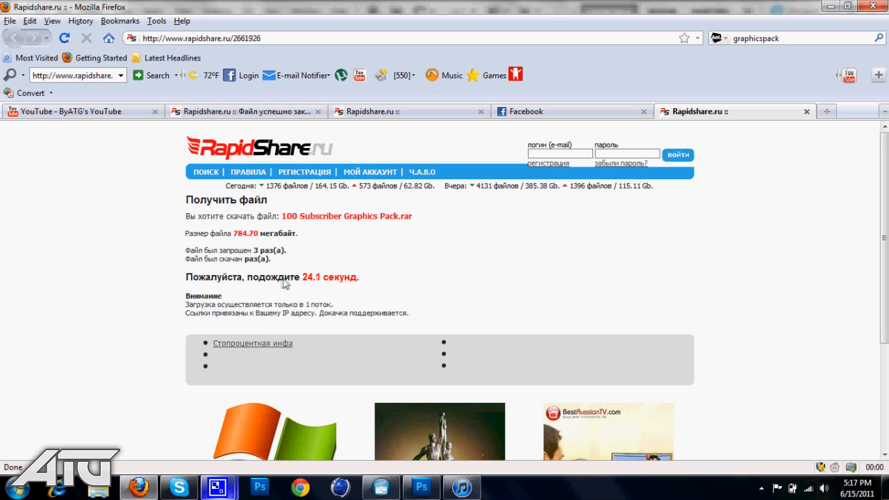
pyautogui.moveTo(321, 284)
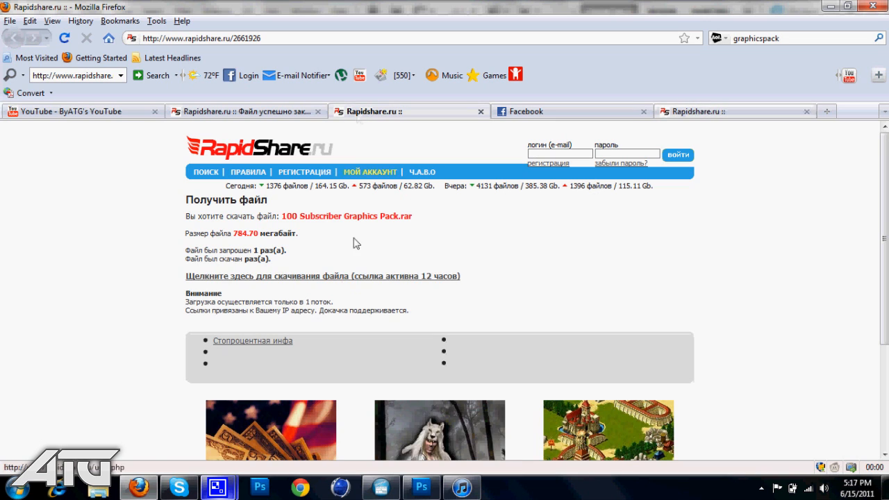
# Step: Download the 100 Subscriber Graphics Pack.rar from RapidShare, saving the file
pyautogui.click(320, 276)
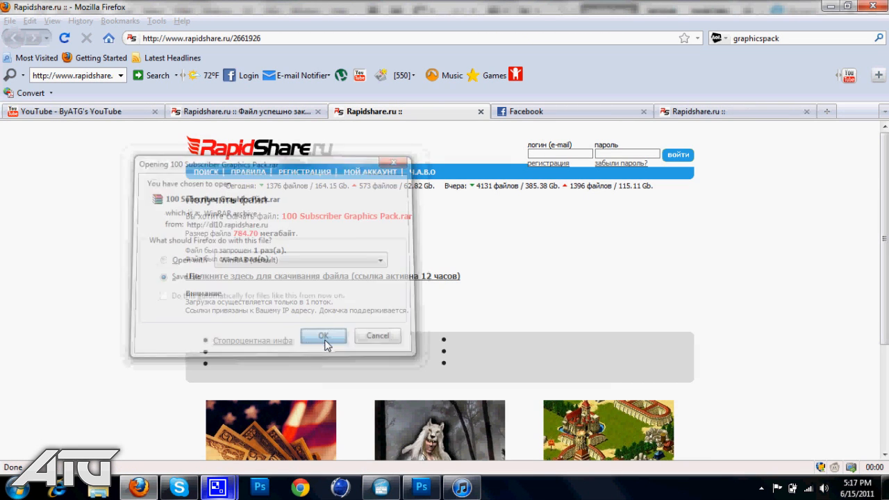
pyautogui.click(323, 336)
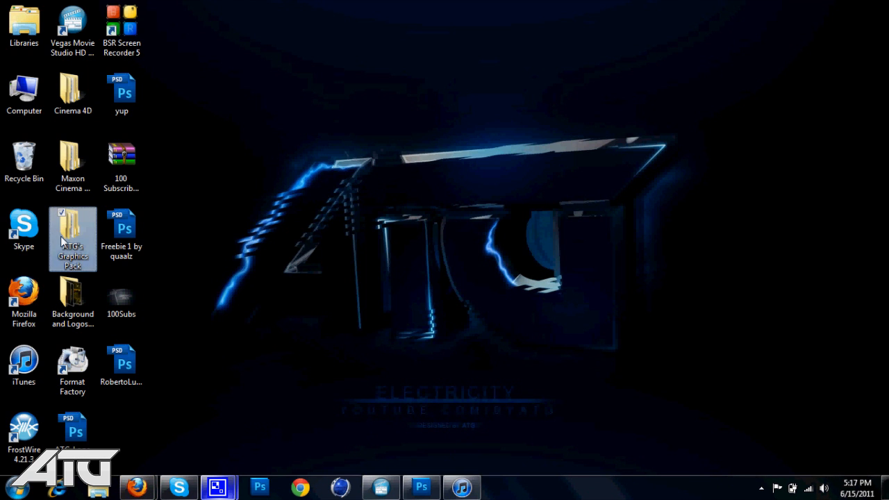
# Step: Browse the ATG's Graphics Pack desktop folder, then close it
pyautogui.doubleClick(72, 238)
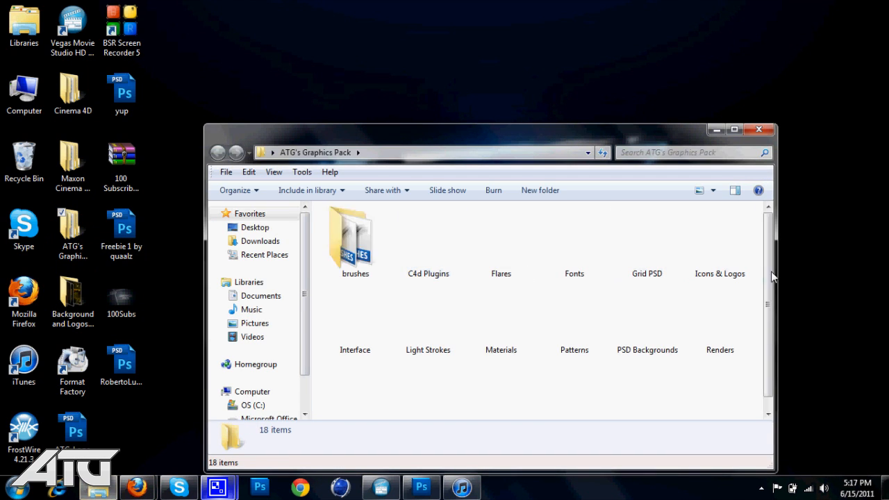
pyautogui.scroll(-3)
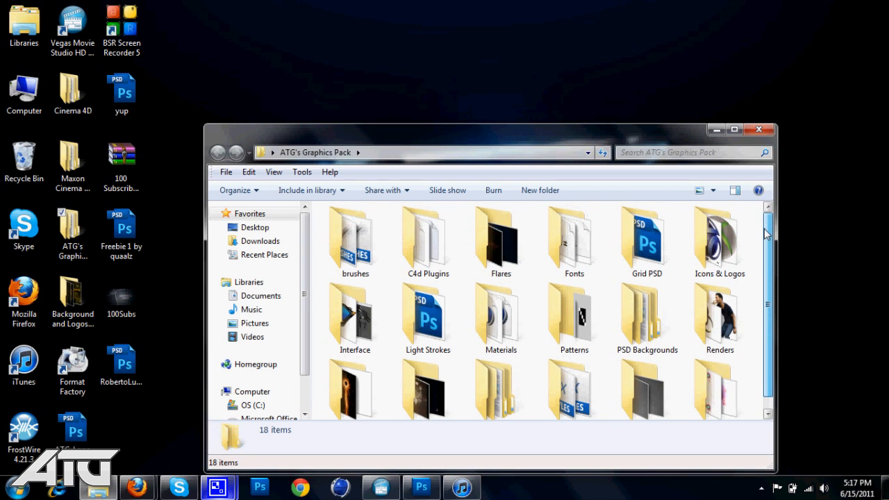
pyautogui.click(759, 129)
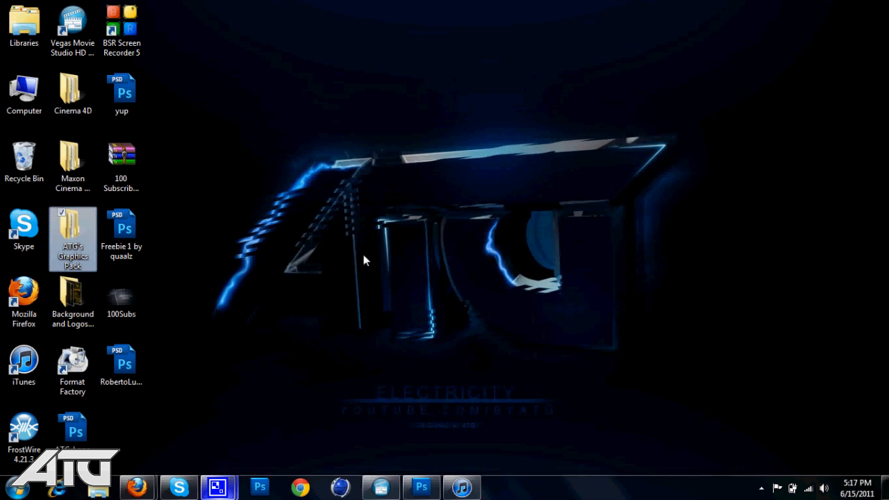
pyautogui.moveTo(136, 486)
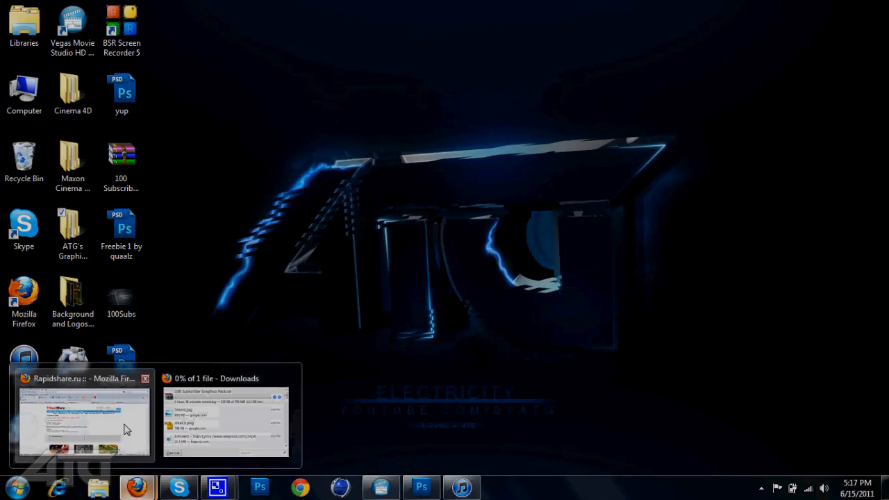